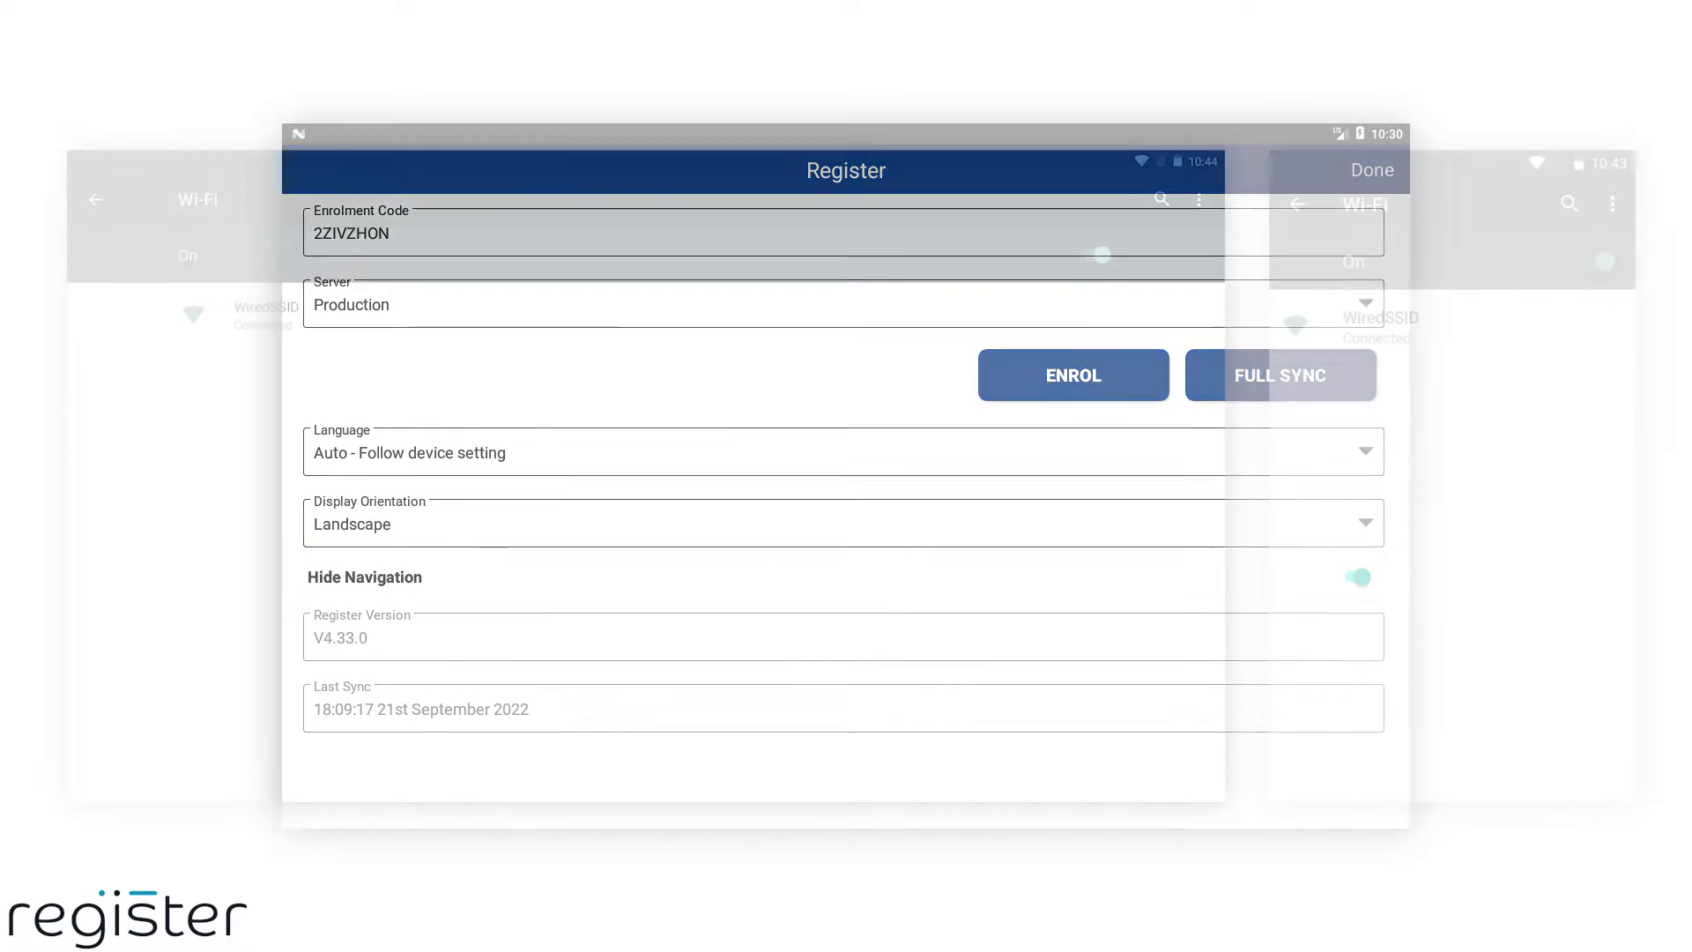
Edit Till 1 Profile's Hardware section and choose a new Card Terminal type from the dropdown.
{"action": "left_click", "coordinate": [1372, 169]}
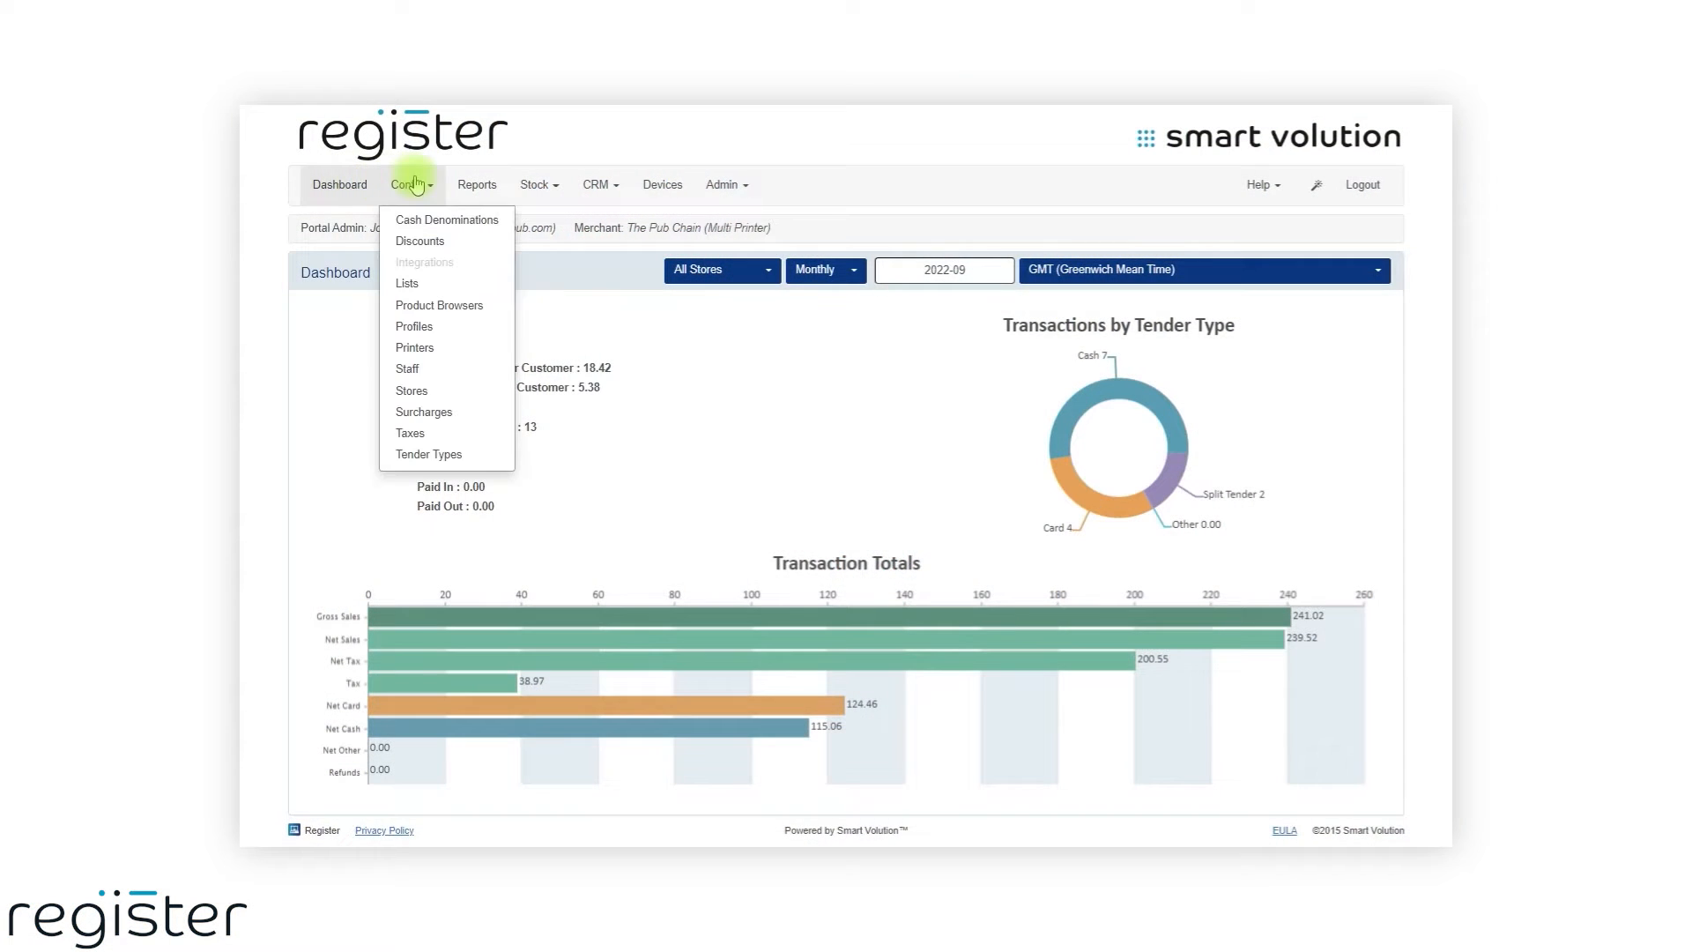
{"action": "left_click", "coordinate": [412, 328]}
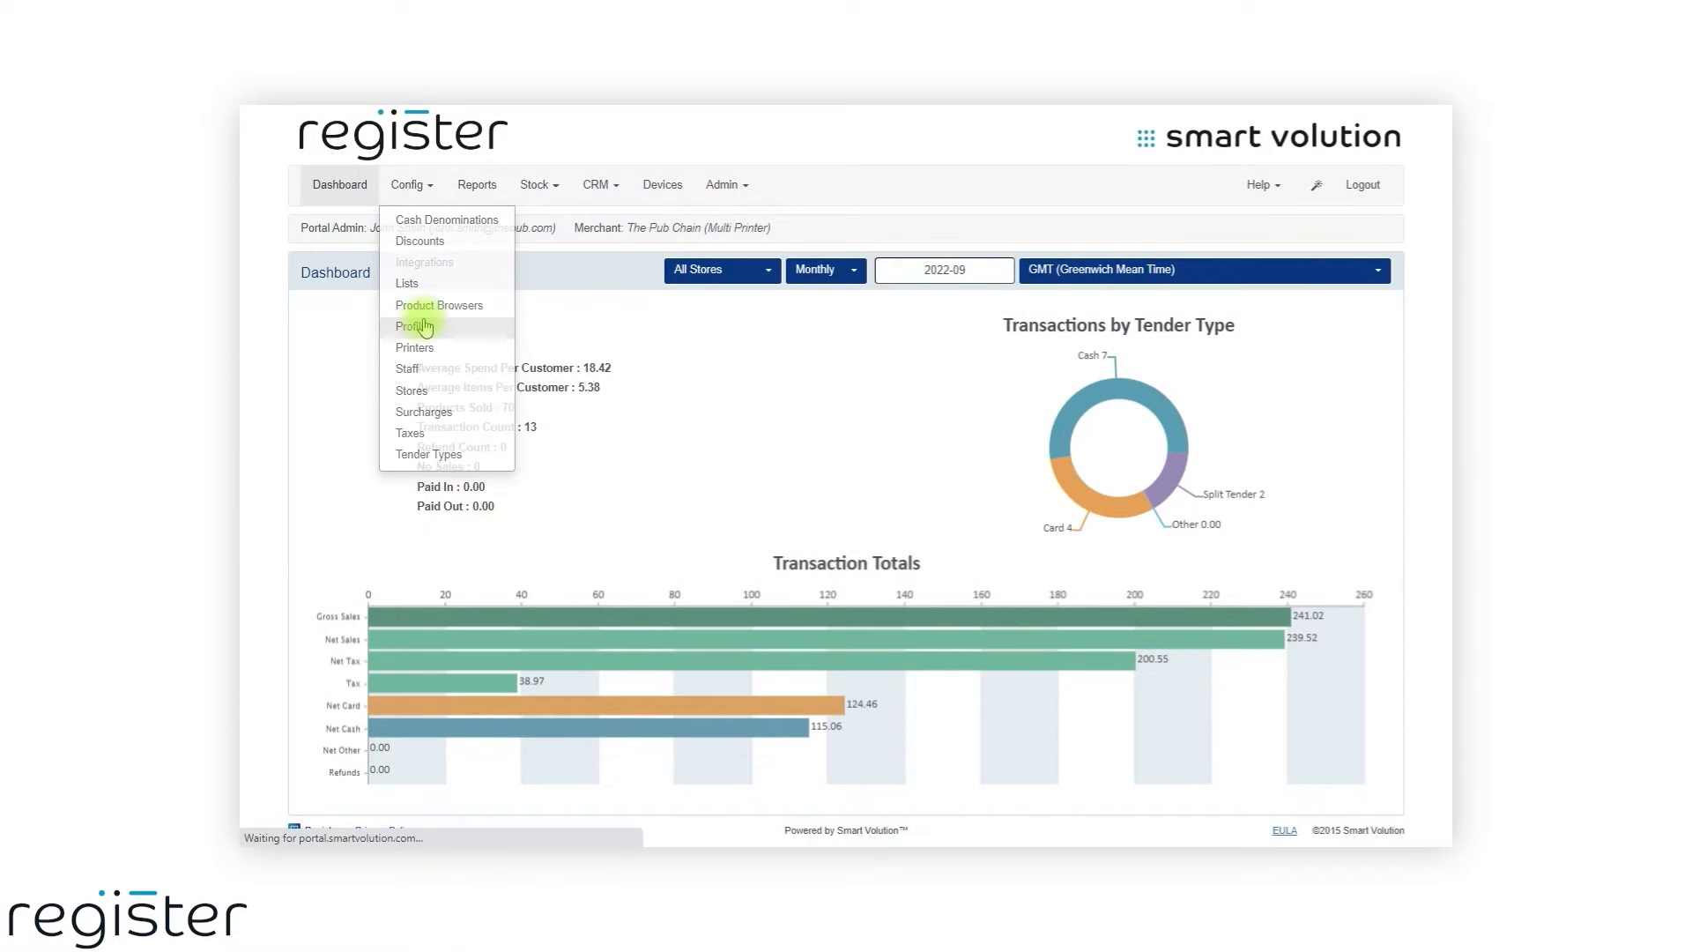
{"action": "left_click", "coordinate": [413, 327]}
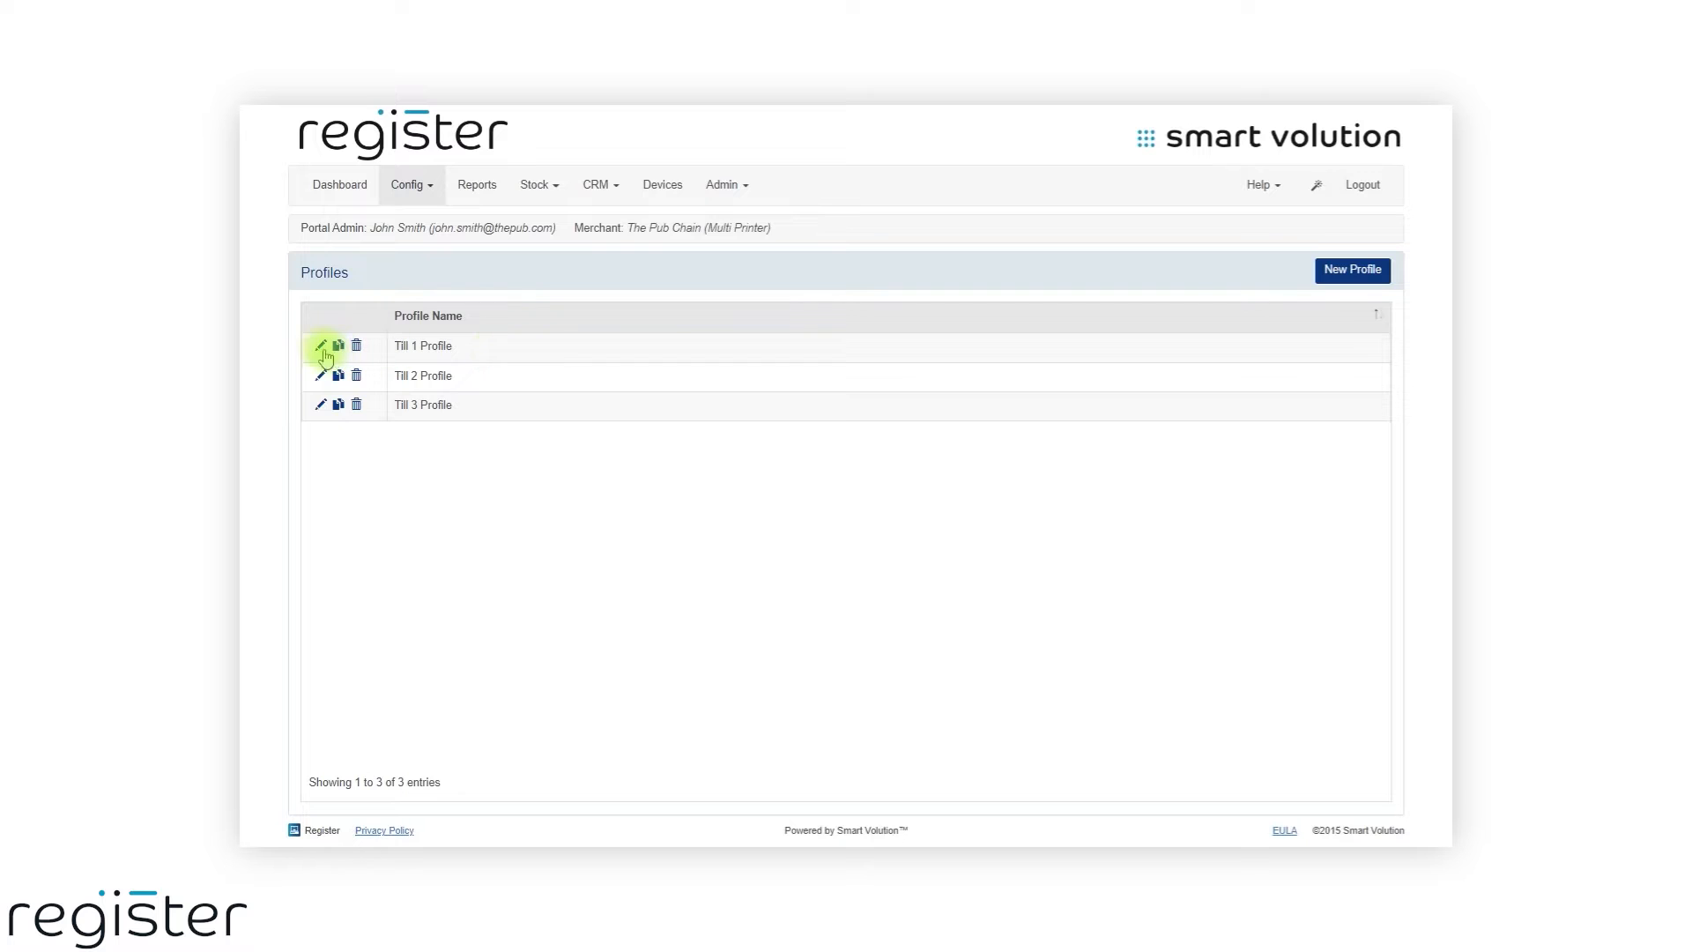
{"action": "left_click", "coordinate": [321, 345]}
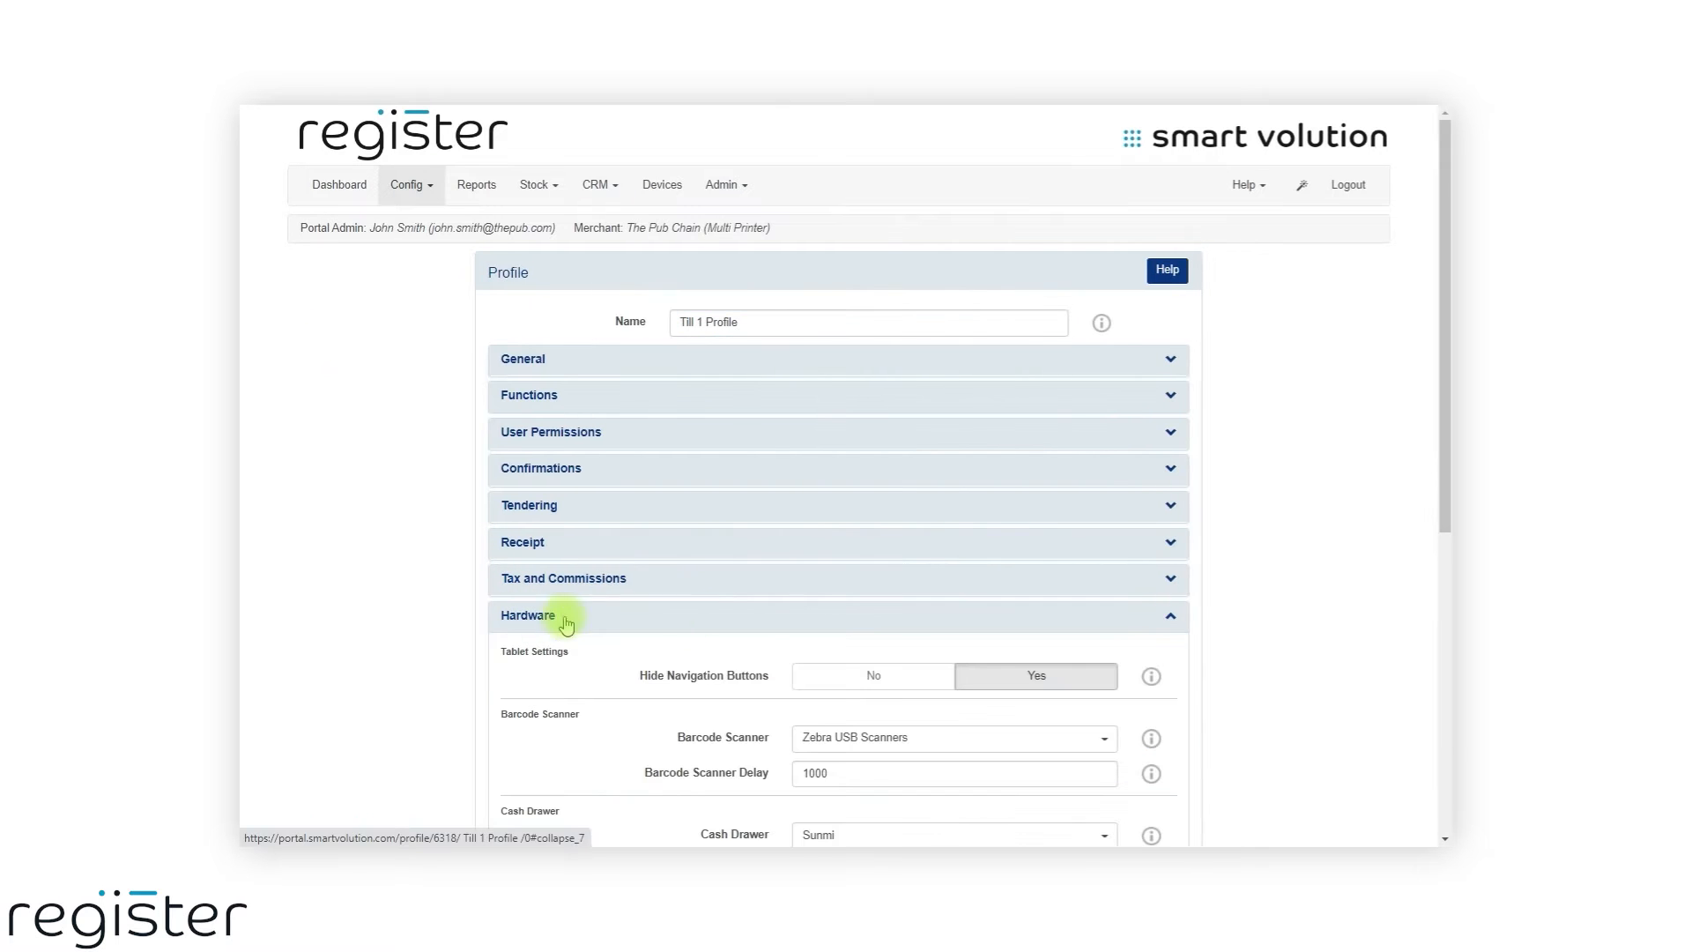
{"action": "scroll", "scroll_direction": "down", "scroll_amount": 3}
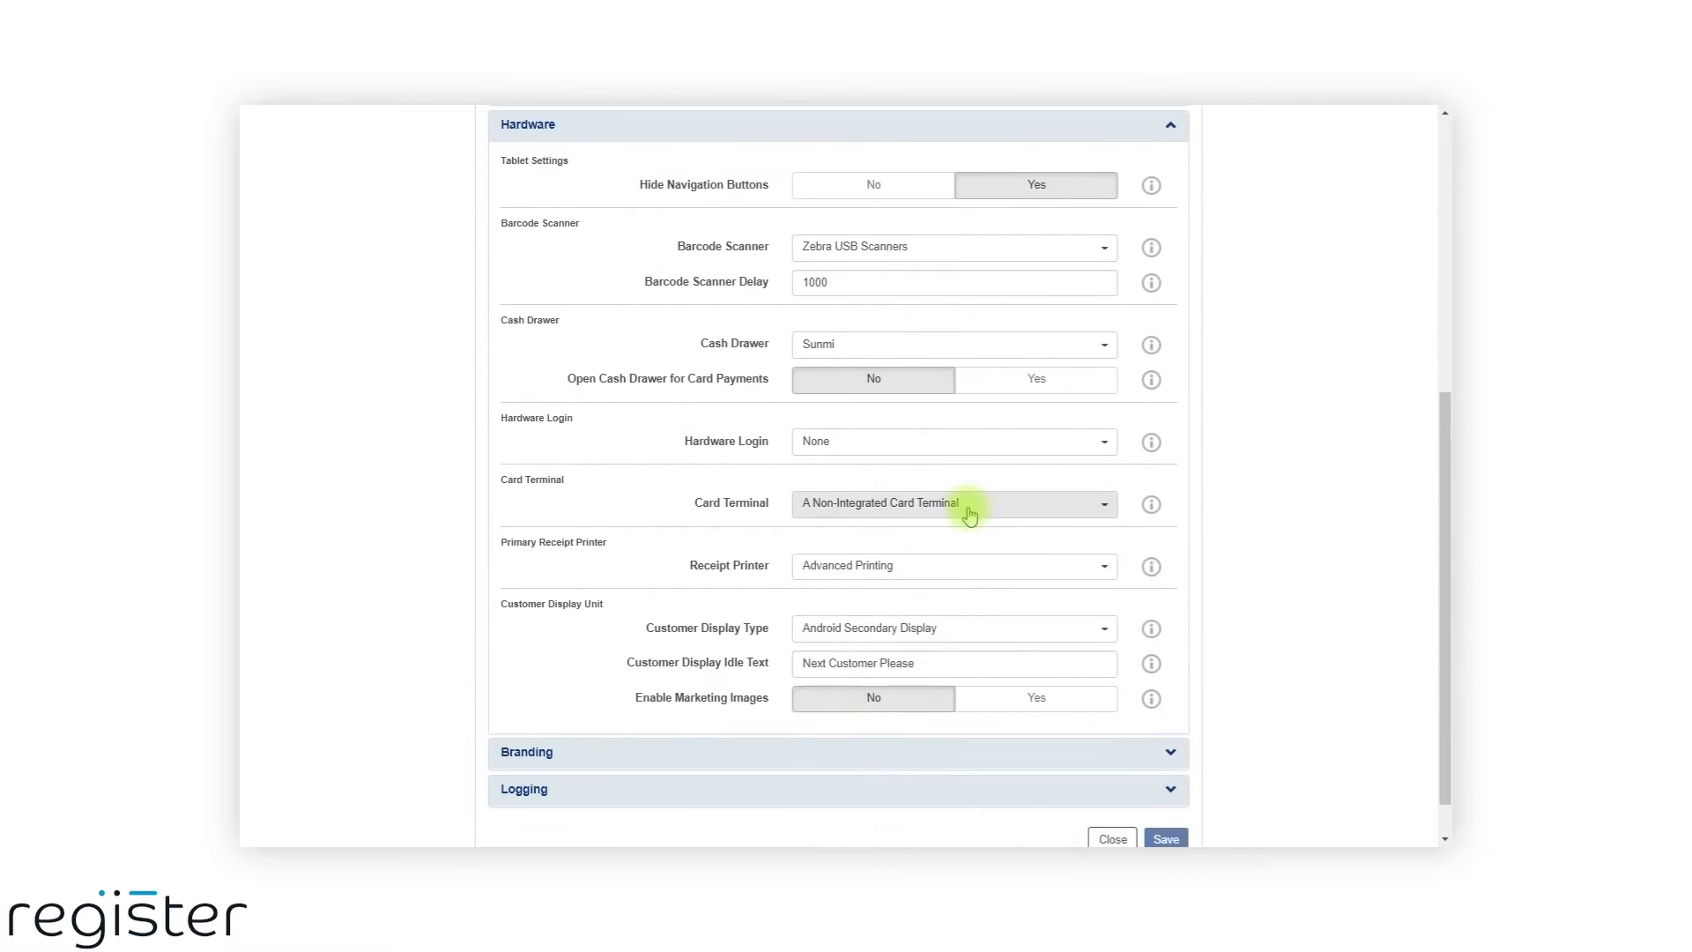
{"action": "left_click", "coordinate": [954, 502]}
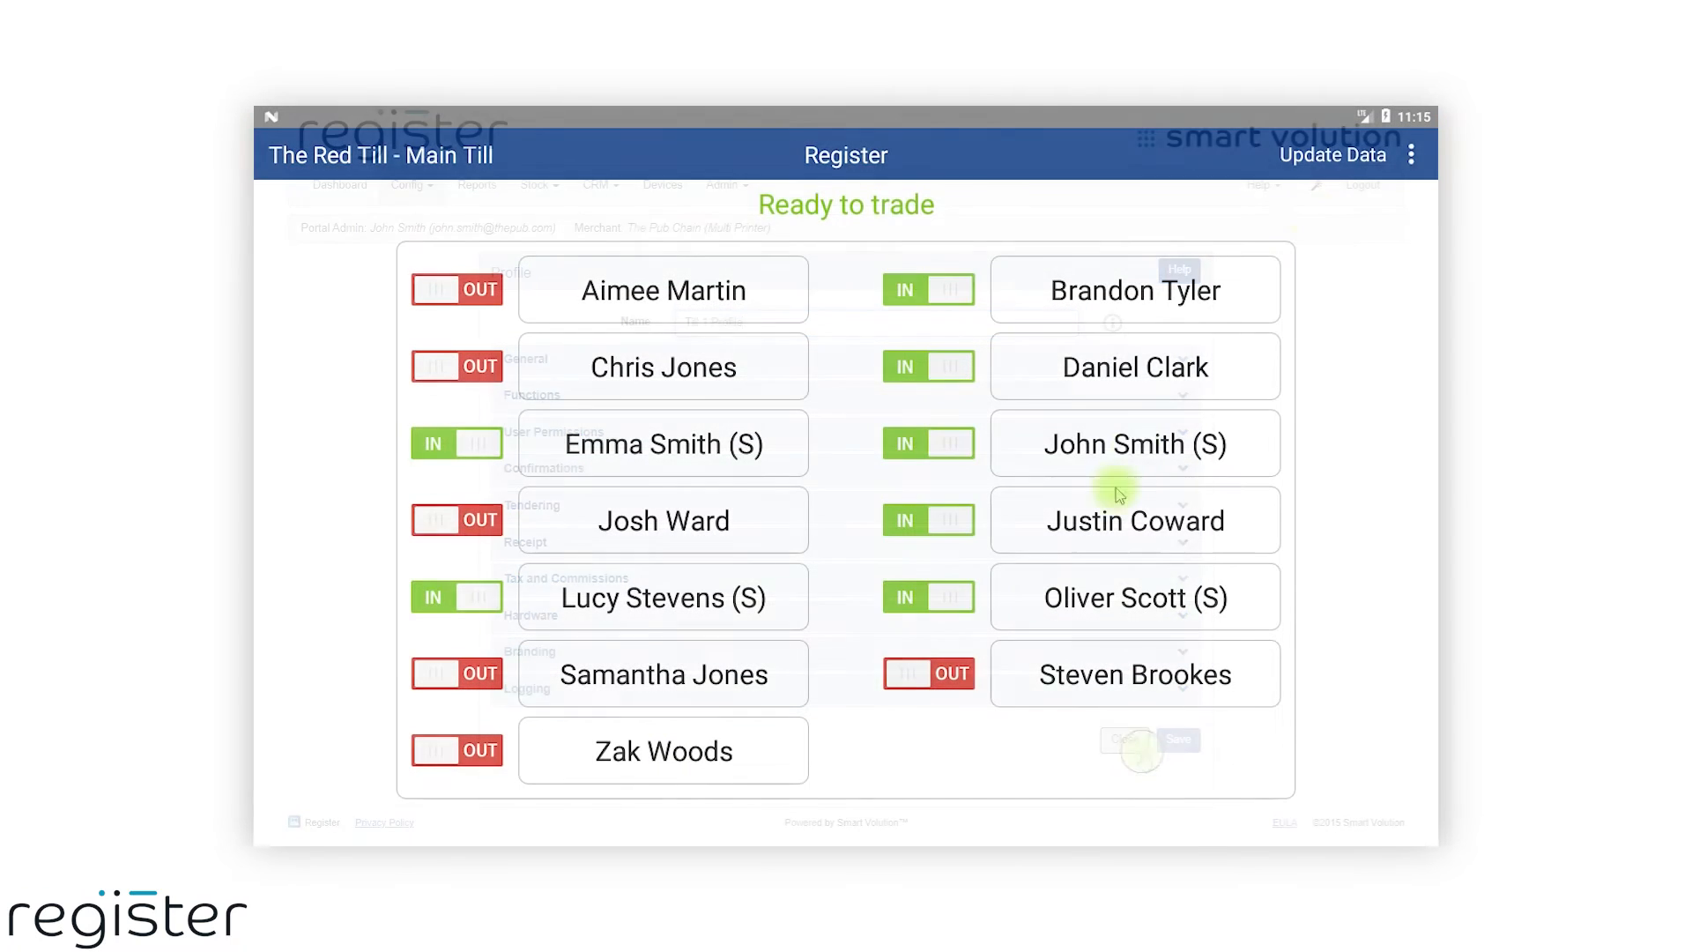
Sign a staff member into the till and add a Bottled Water at £1.00 to the sale.
{"action": "left_click", "coordinate": [1333, 155]}
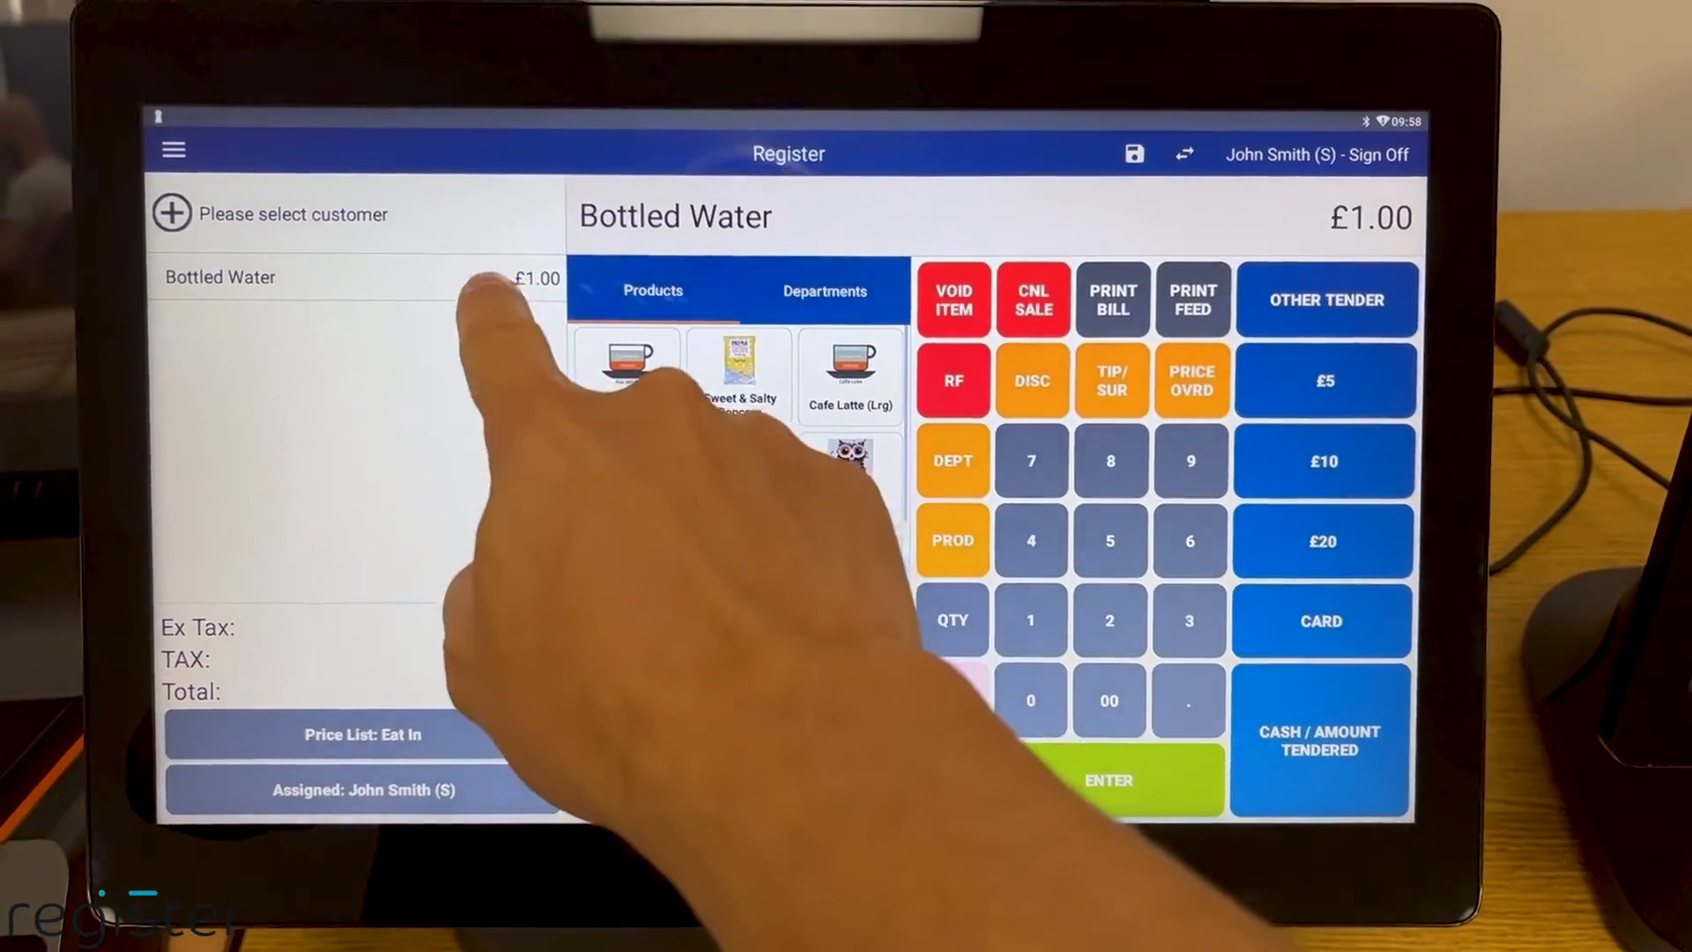
{"action": "left_click", "coordinate": [1192, 381]}
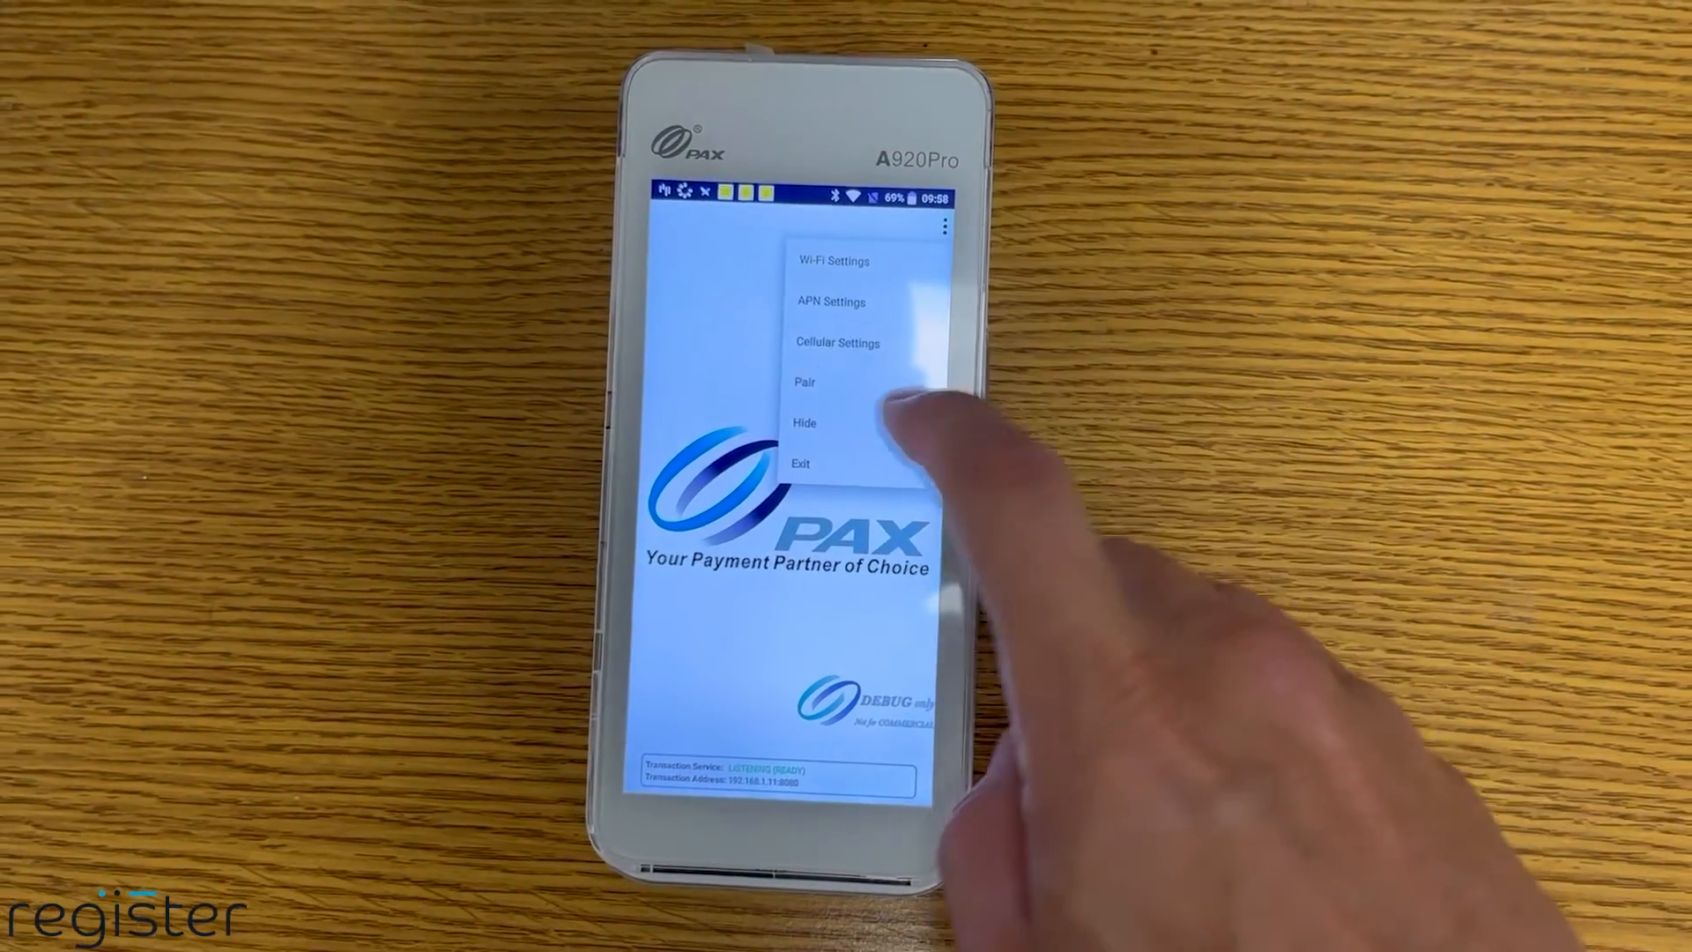
Put the A920Pro terminal into pairing mode from its overflow menu.
{"action": "left_click", "coordinate": [804, 381]}
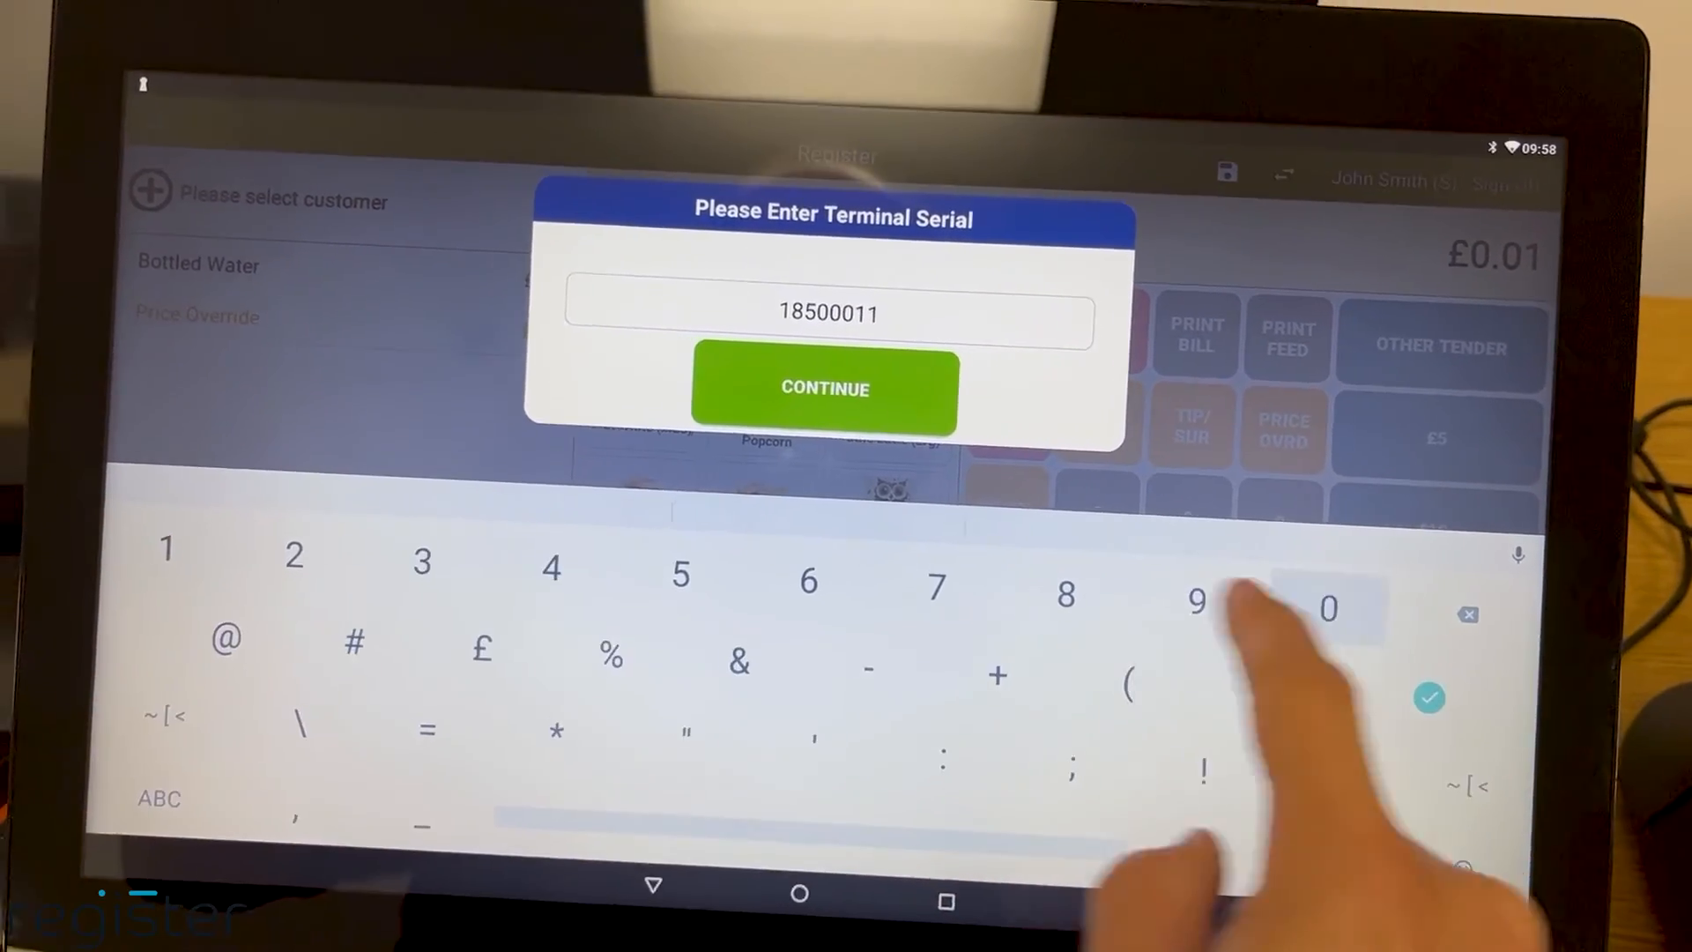
{"action": "left_click", "coordinate": [825, 388]}
{"action": "type", "text": "3114"}
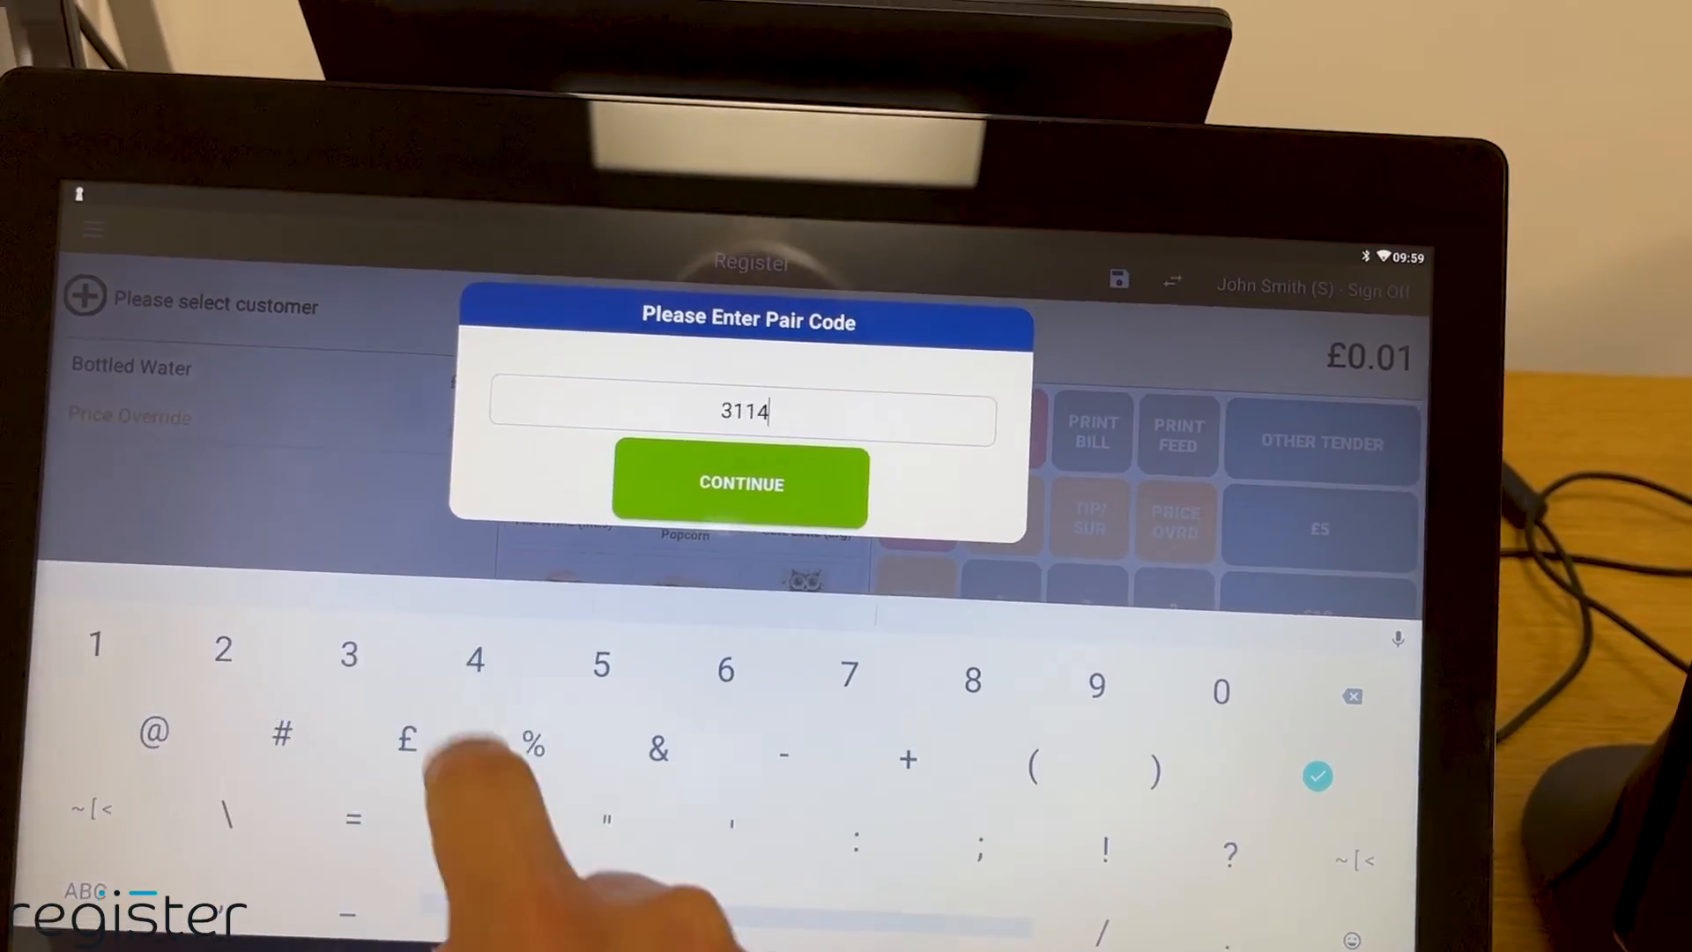
{"action": "left_click", "coordinate": [738, 483]}
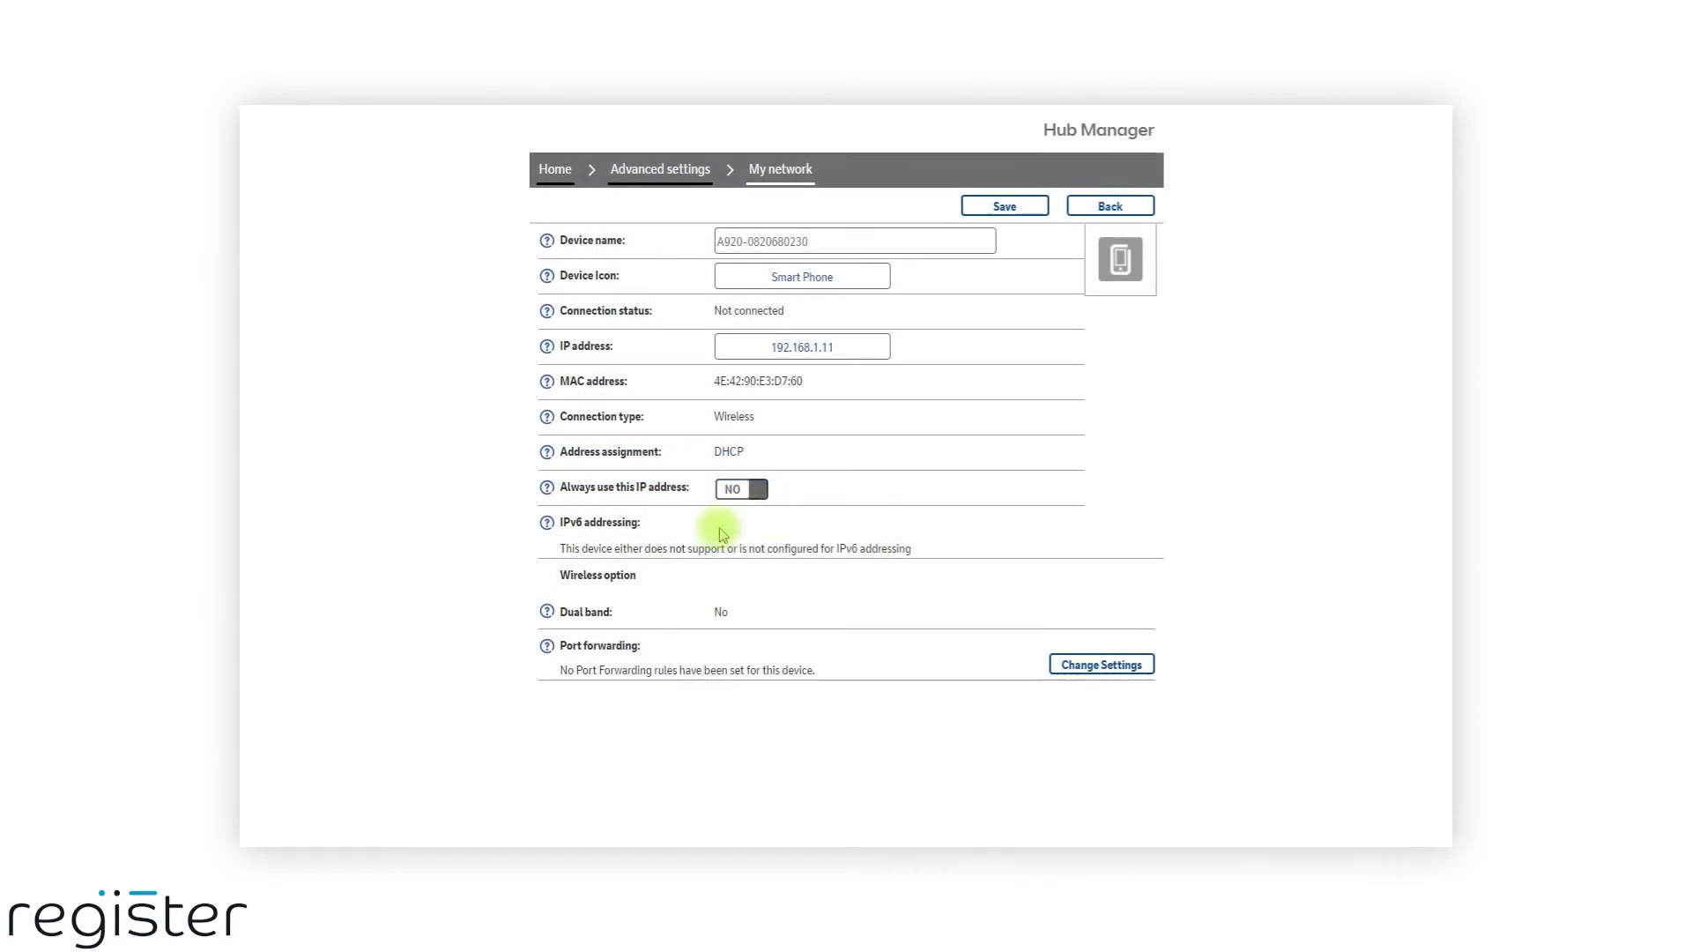
Set 'Always use this IP address' to YES for 192.168.1.11 and save the change.
{"action": "left_click", "coordinate": [742, 488]}
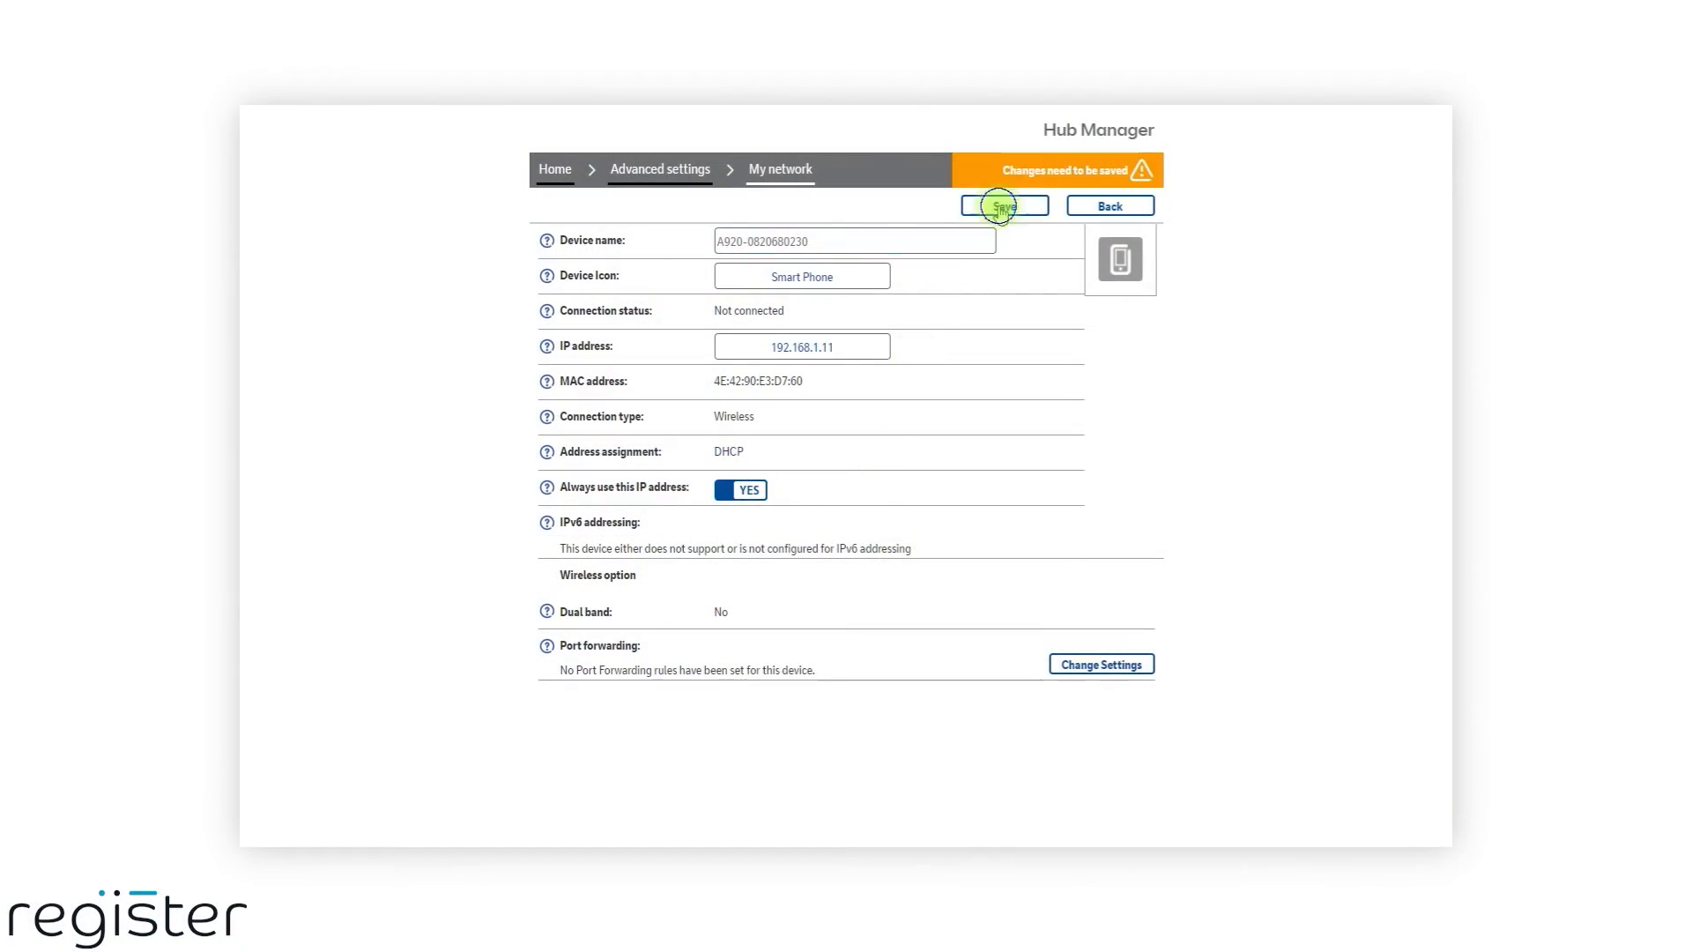
{"action": "left_click", "coordinate": [1003, 204]}
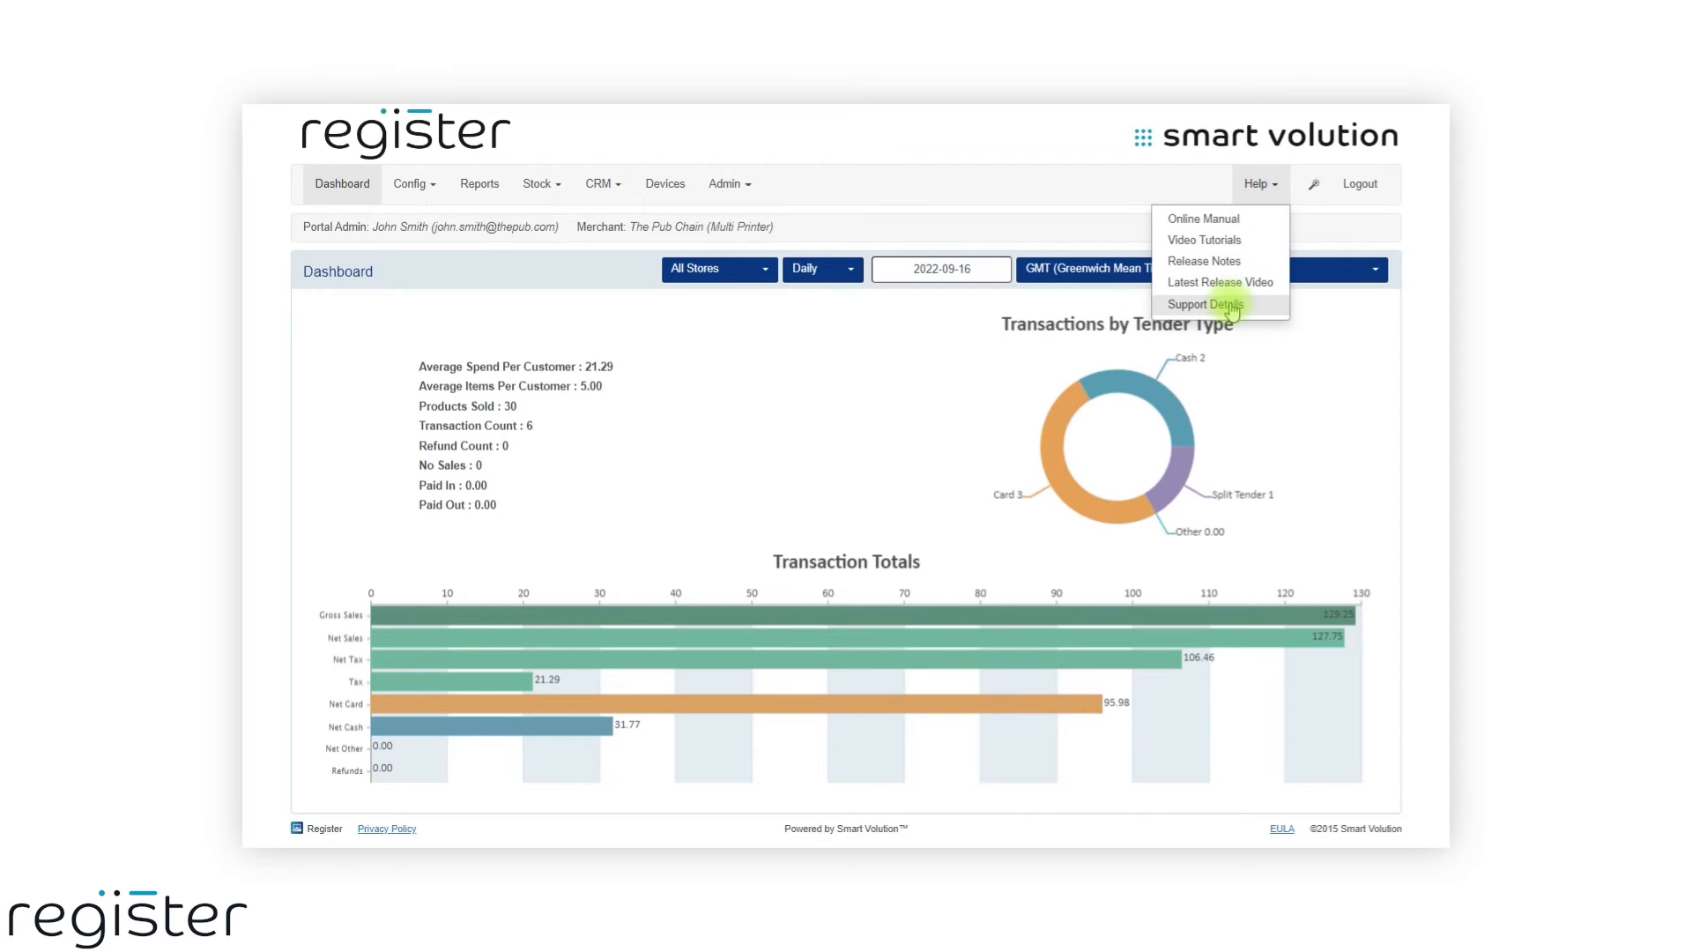
Show the solution provider's Support Details from the Help menu.
{"action": "left_click", "coordinate": [1203, 303]}
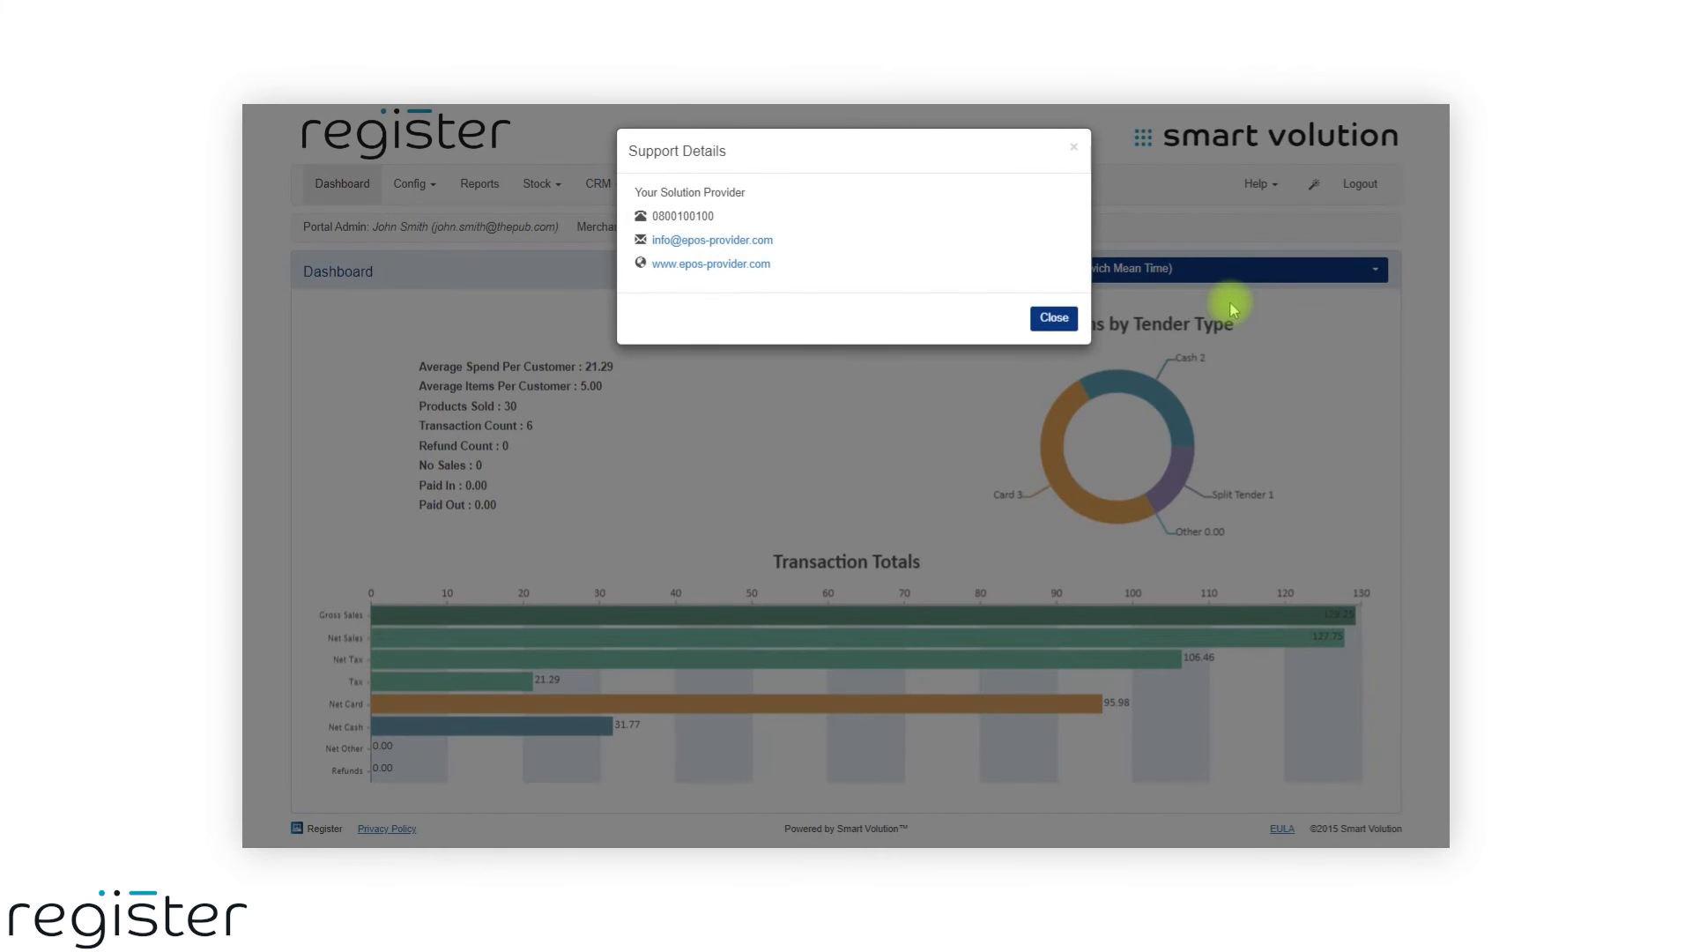